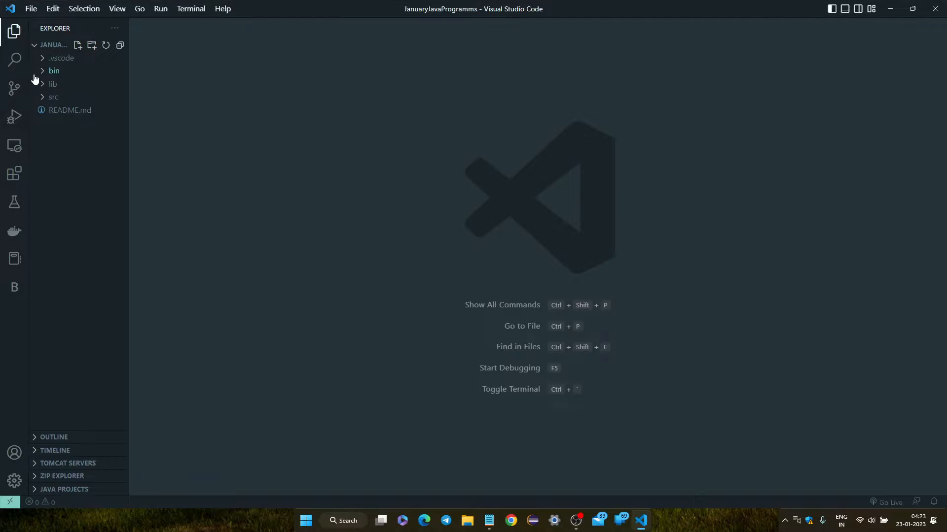
pyautogui.moveTo(302, 78)
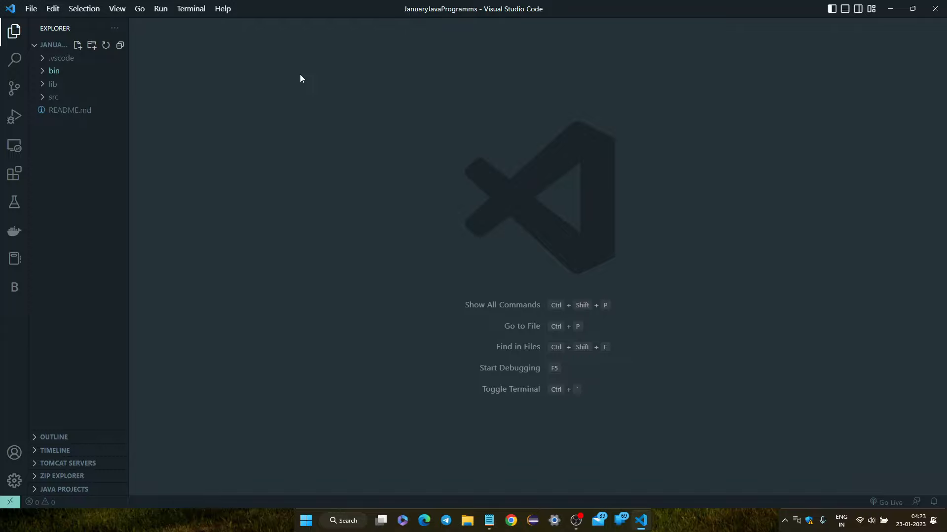
pyautogui.moveTo(296, 84)
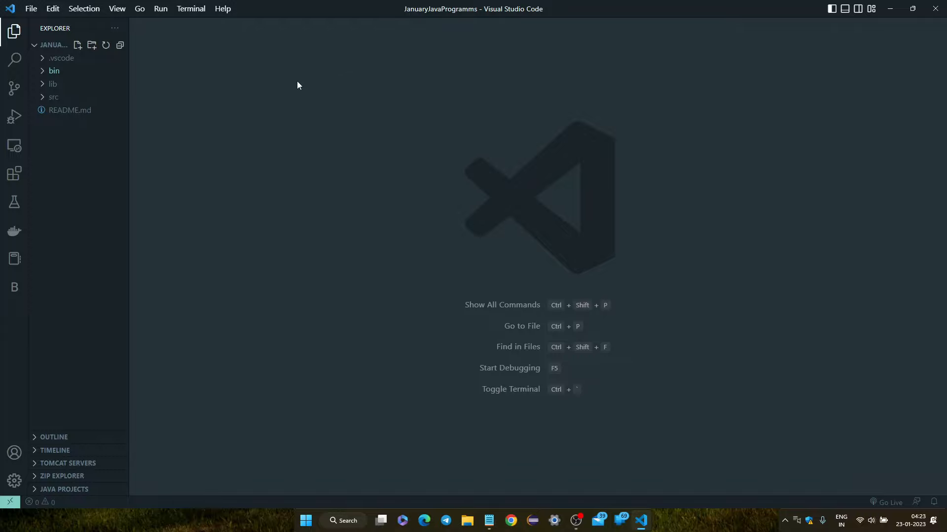
pyautogui.moveTo(82, 115)
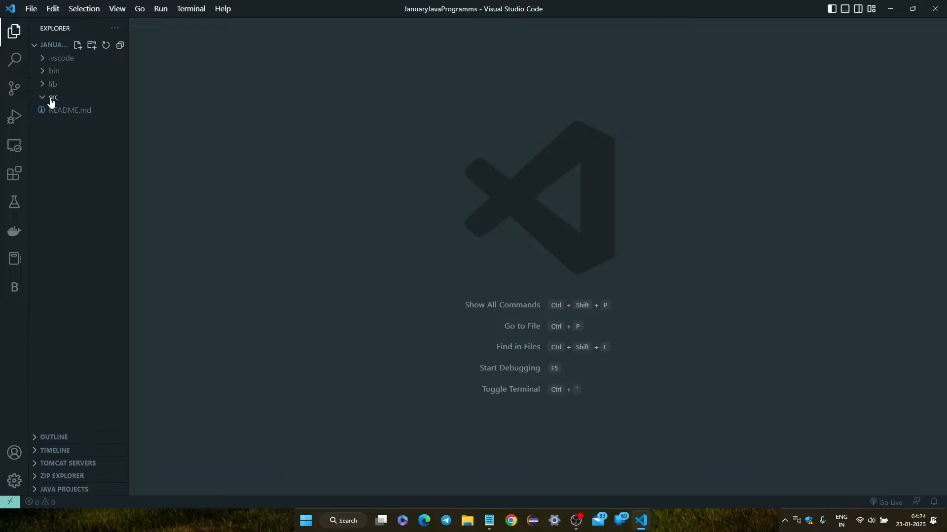
pyautogui.moveTo(63, 58)
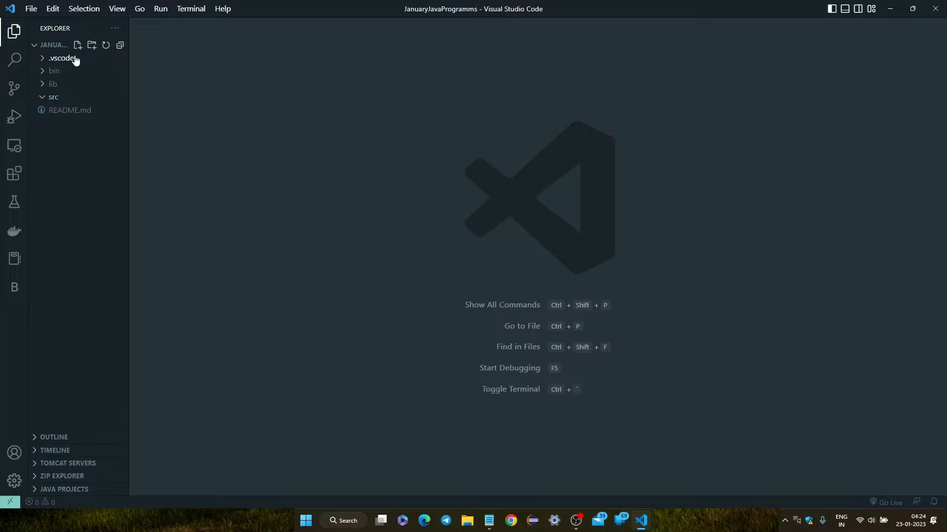
pyautogui.moveTo(90, 49)
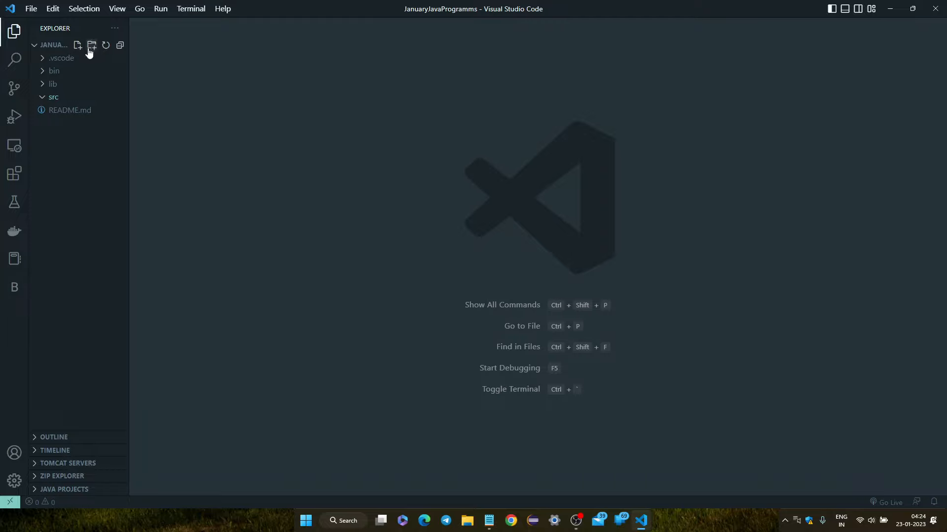
# Add a folder named package1 inside src via the Explorer's New Folder button.
pyautogui.click(91, 46)
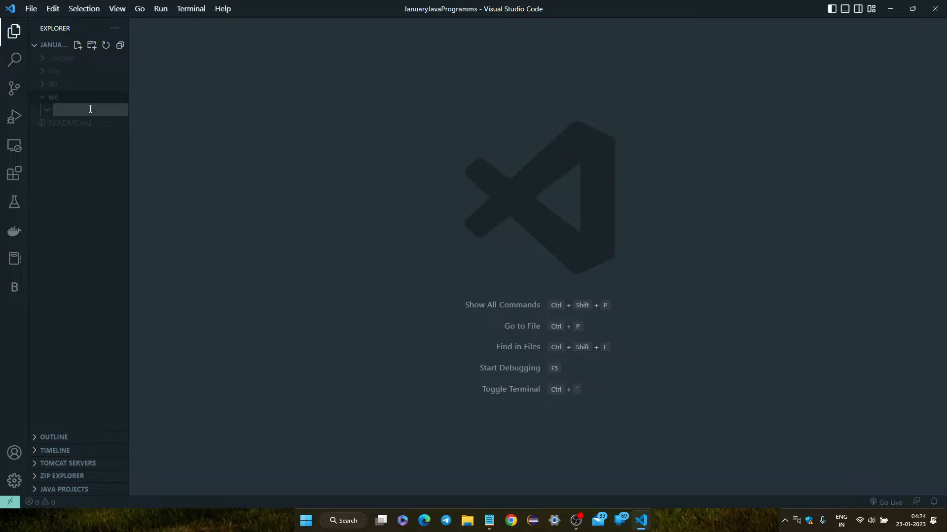
pyautogui.write('packag')
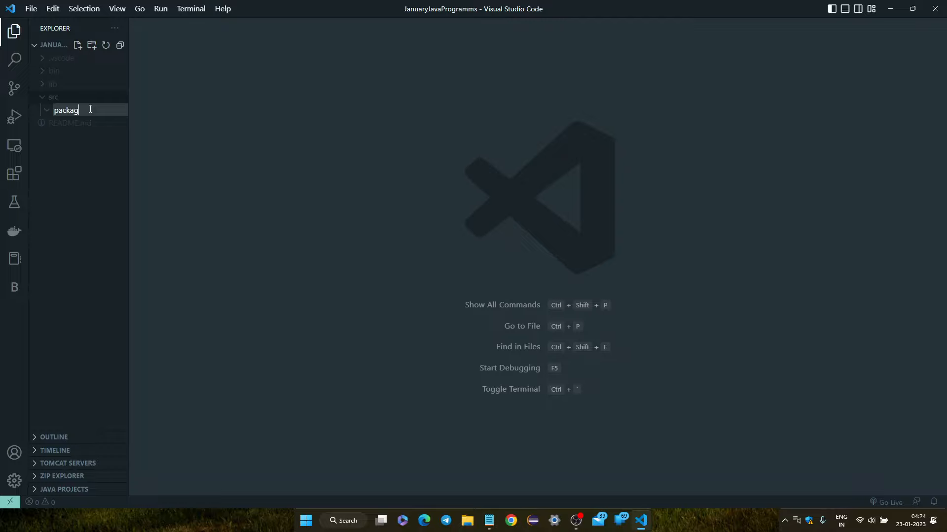
pyautogui.press('Backspace')
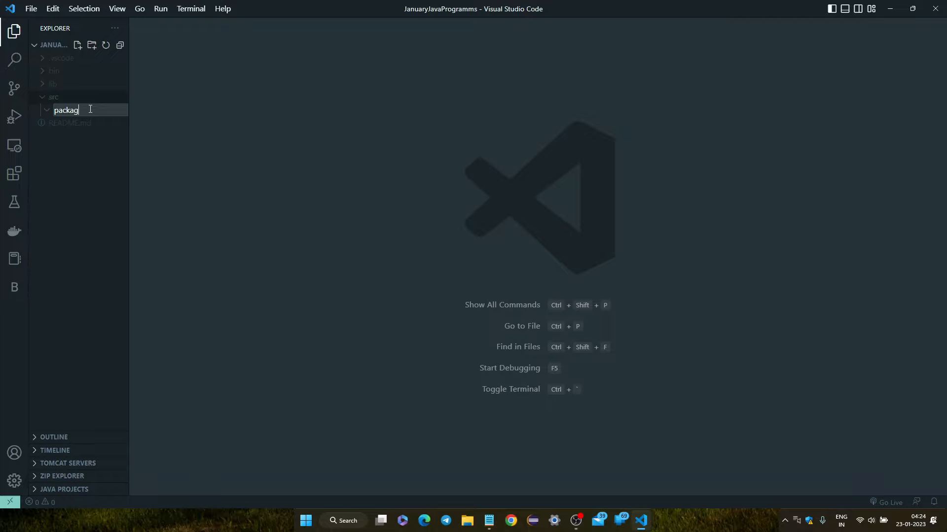
pyautogui.write('1')
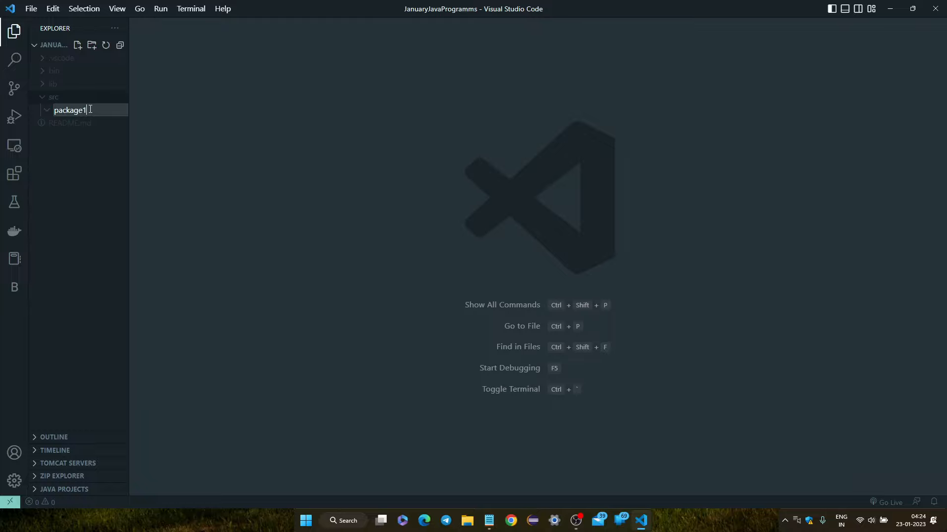
pyautogui.press('Return')
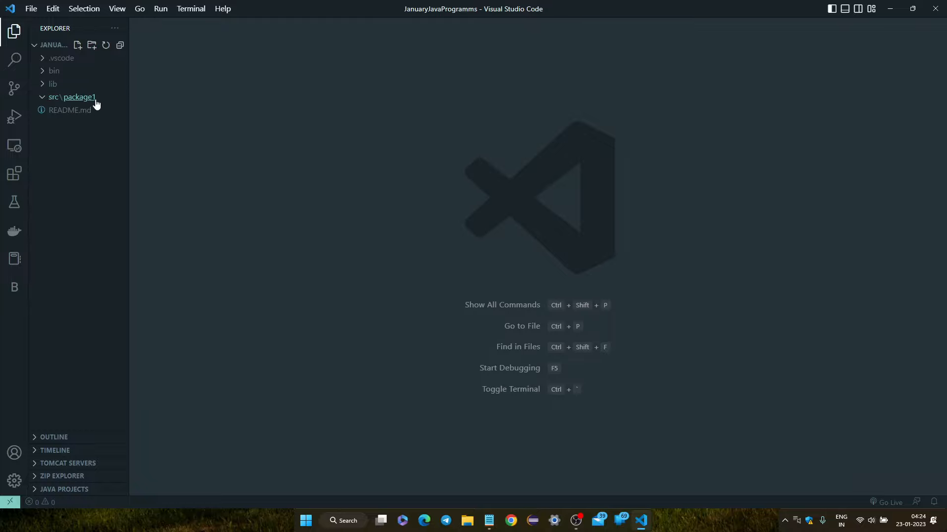
pyautogui.moveTo(74, 103)
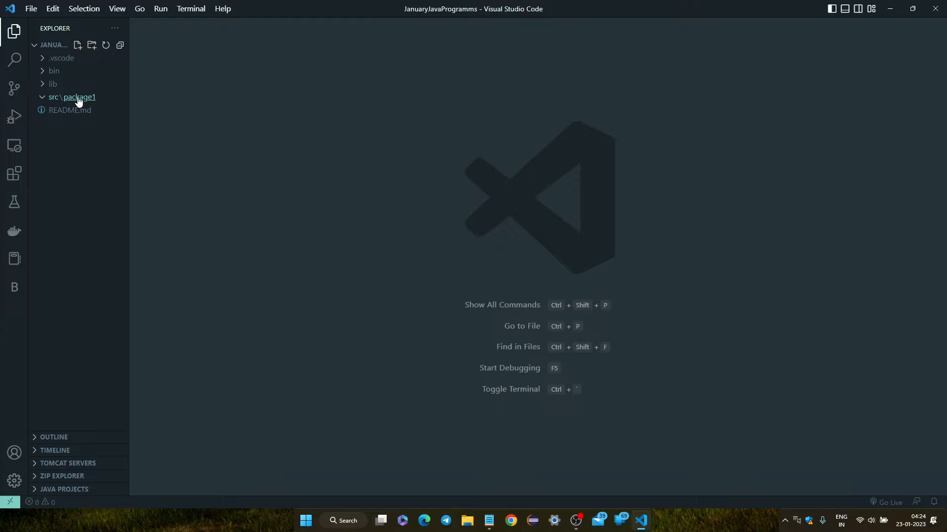
pyautogui.moveTo(79, 97)
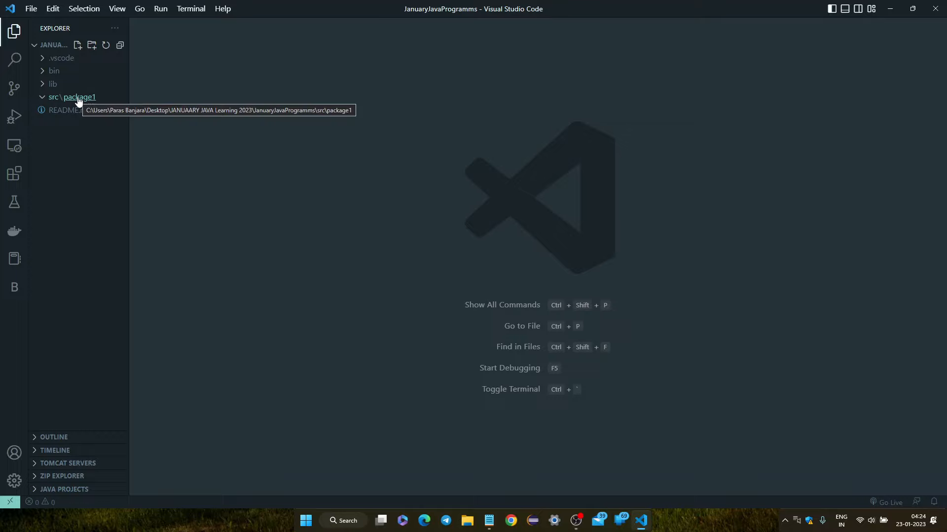
# Begin a new file in package1 from its context menu and name it MyJavaClass.java.
pyautogui.rightClick(79, 96)
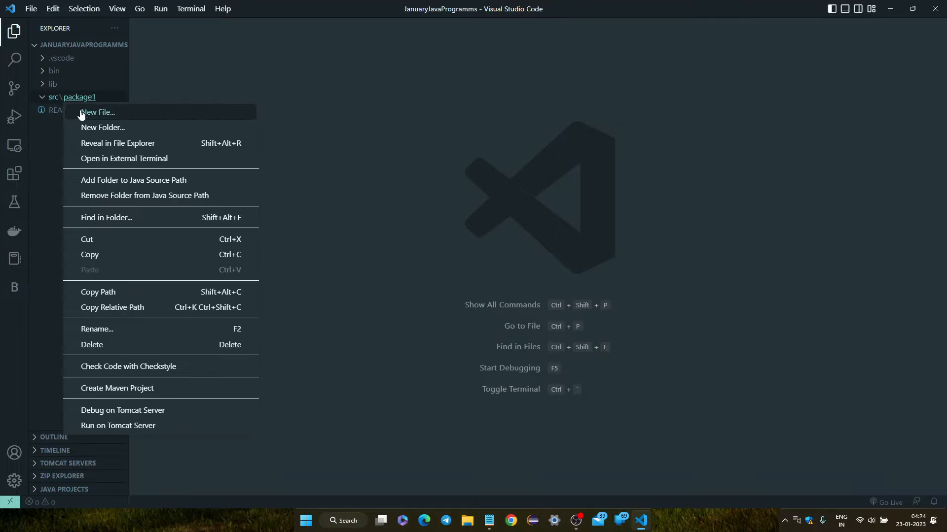
pyautogui.moveTo(94, 115)
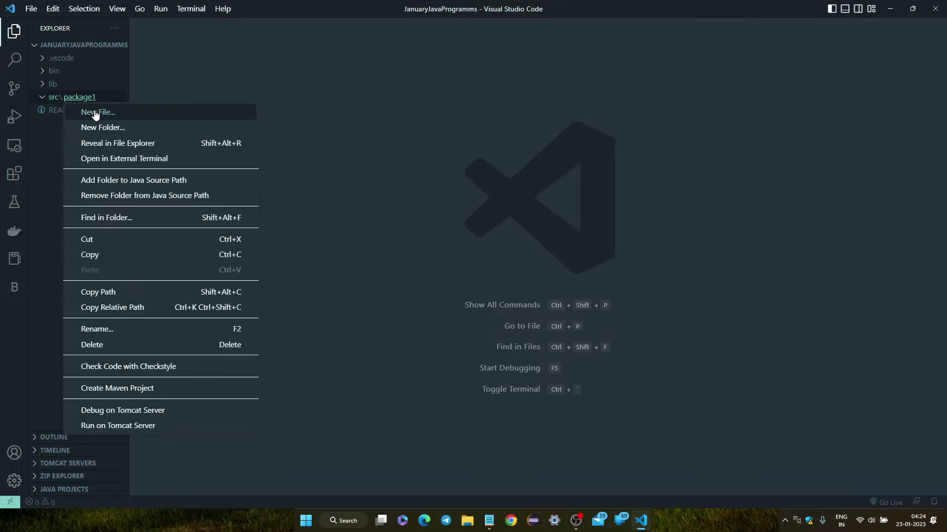
pyautogui.click(98, 113)
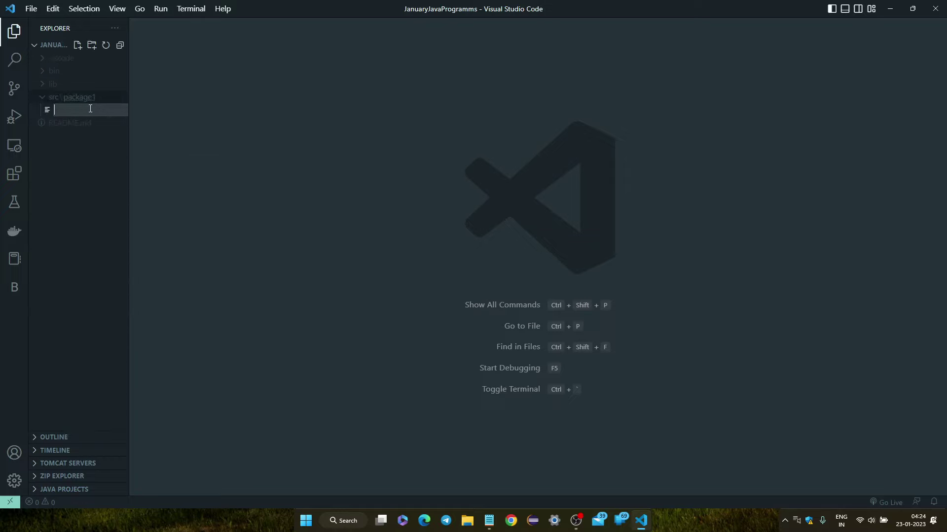
pyautogui.moveTo(91, 111)
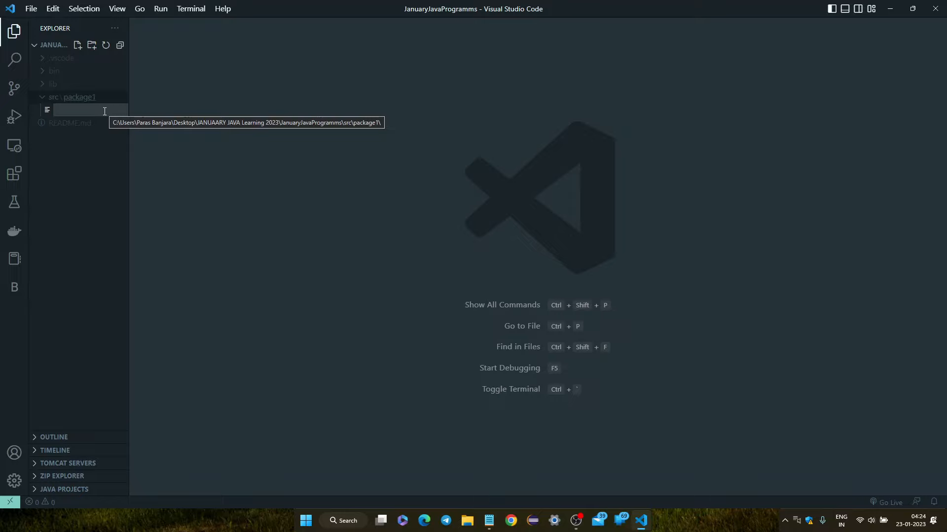
pyautogui.write('My')
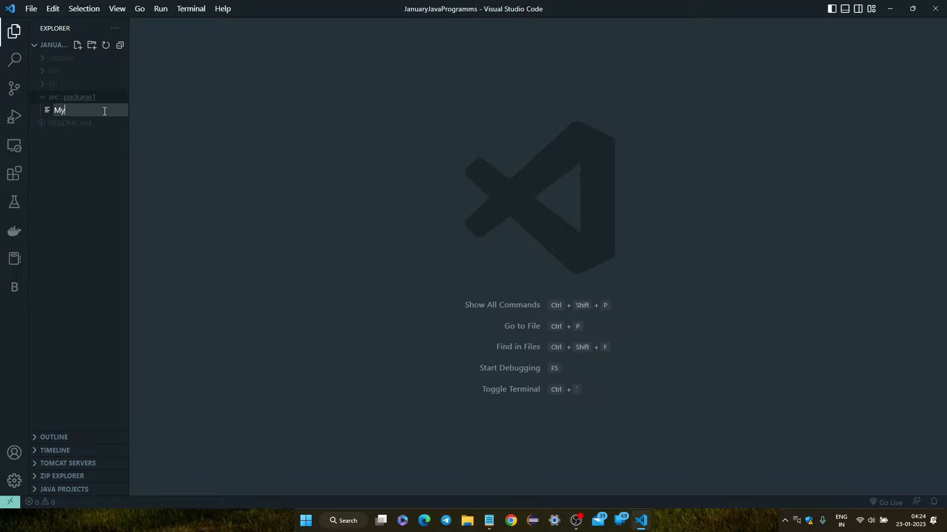
pyautogui.write('Java')
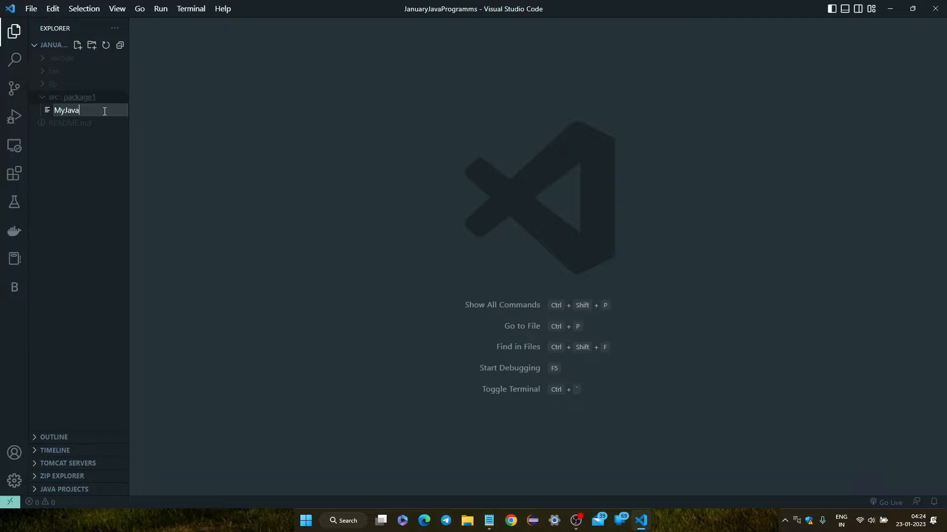
pyautogui.write('Class')
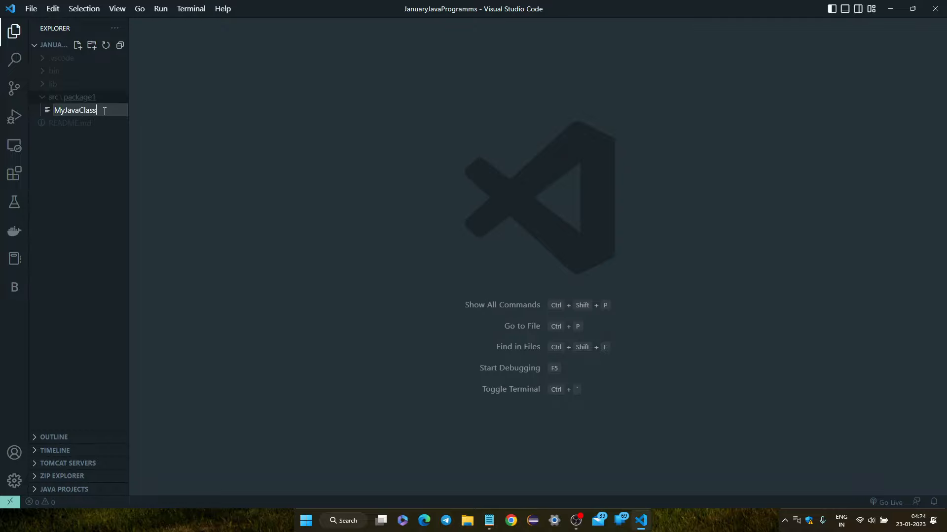
pyautogui.write('.java')
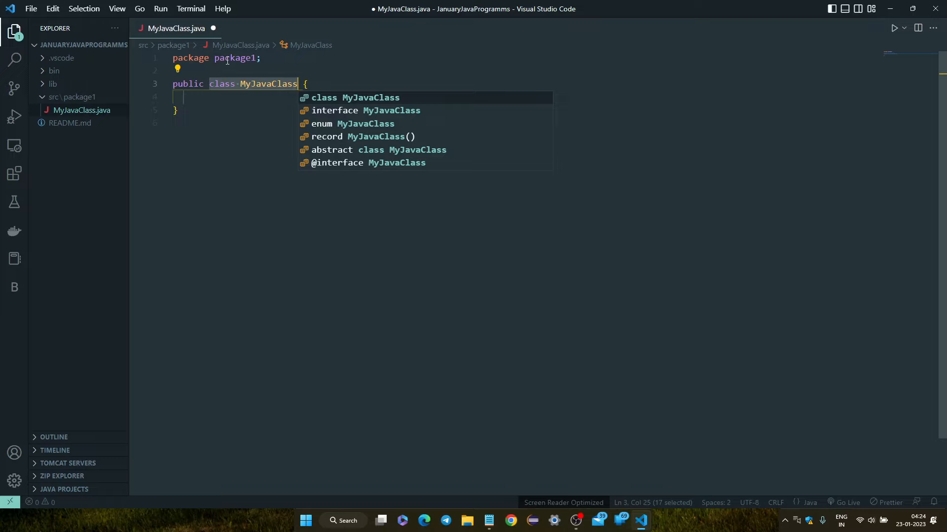
pyautogui.moveTo(260, 74)
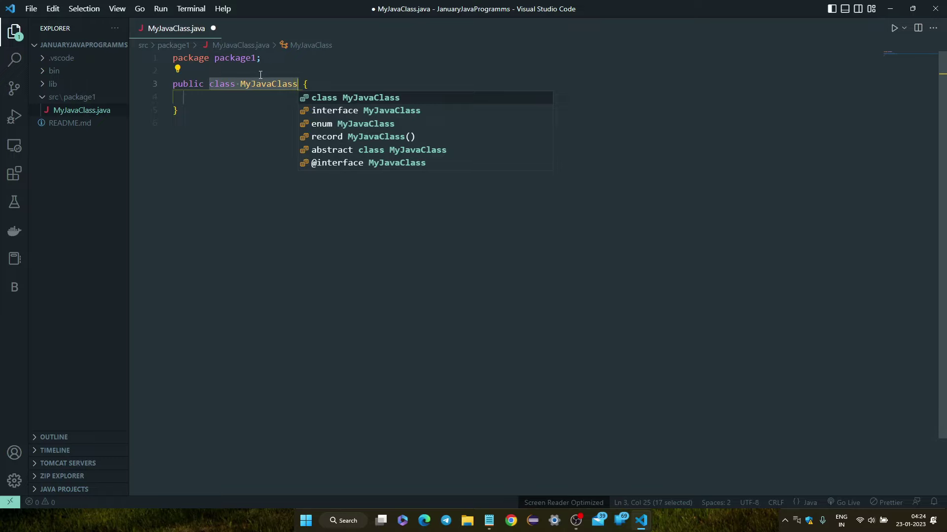
# Insert an empty main method in MyJavaClass, save, and begin a System output statement.
pyautogui.write('main(String[] args) {')
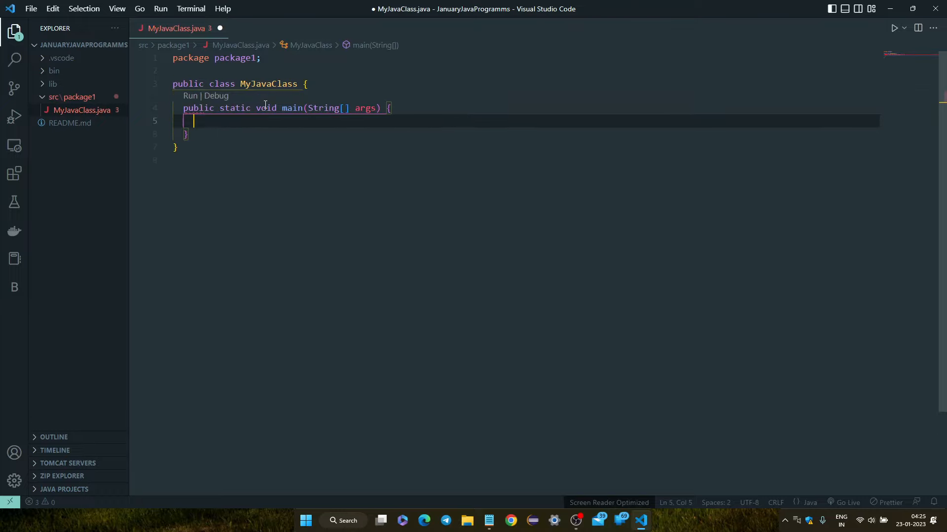
pyautogui.press('ctrl+s')
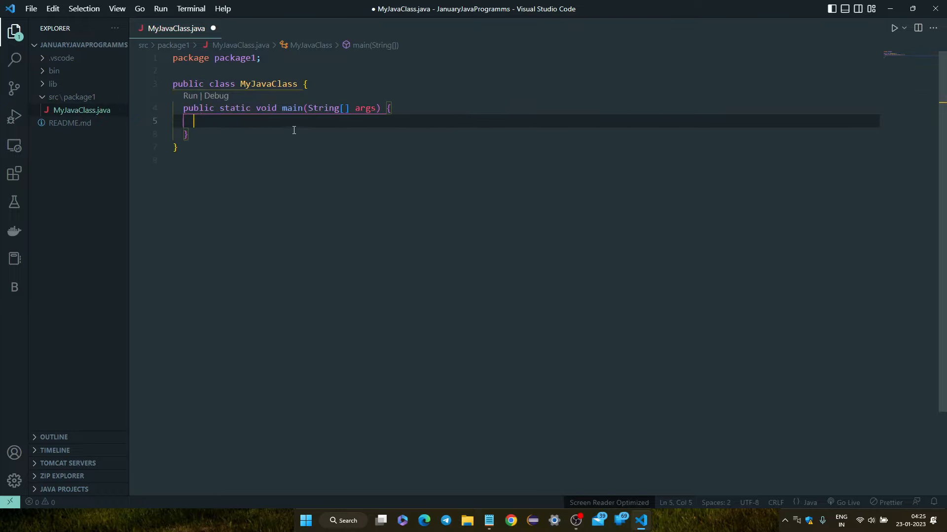
pyautogui.moveTo(272, 127)
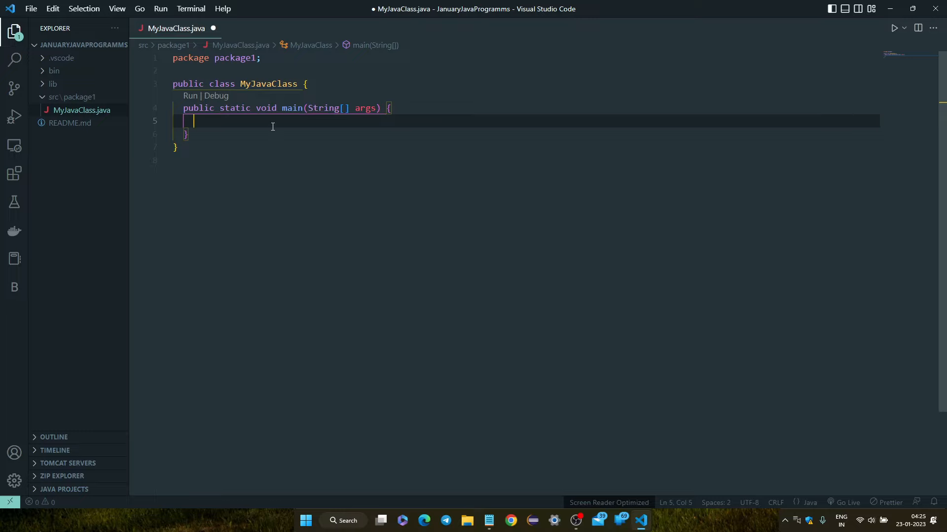
pyautogui.write('Sy')
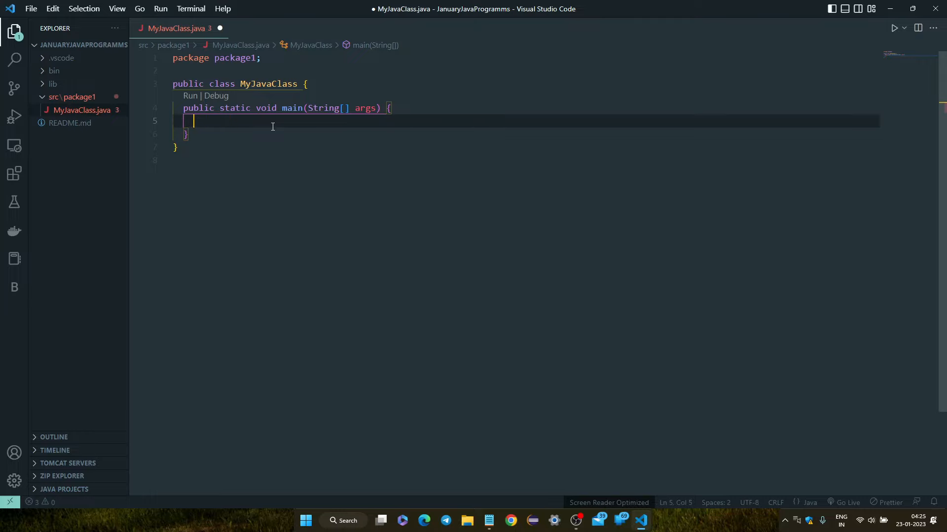
# Write System.out.println printing "Helloo, Please Subscribe My Channel And Like" inside main.
pyautogui.write('Syso')
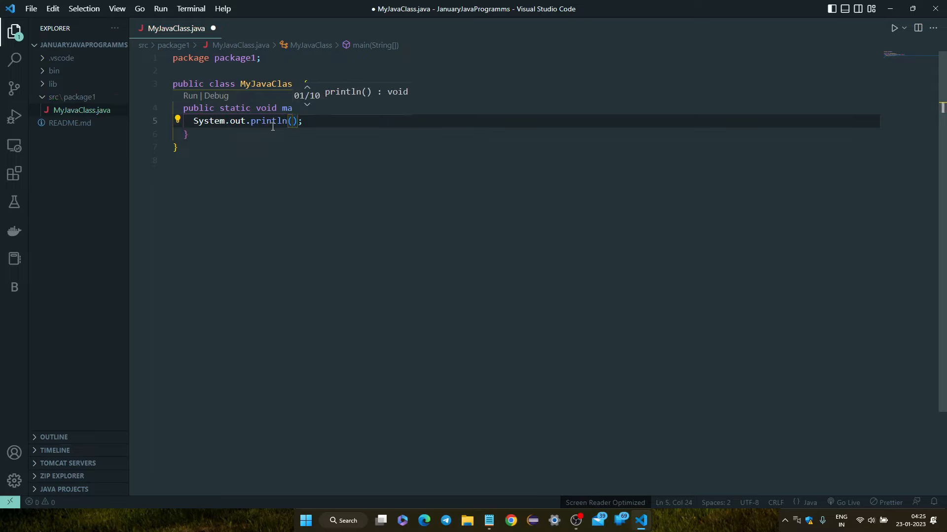
pyautogui.write('"')
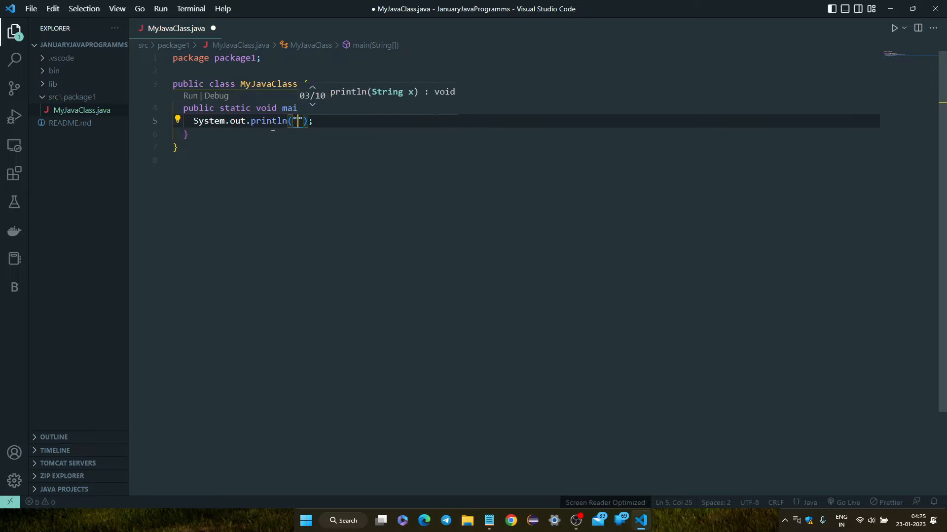
pyautogui.write('Hello')
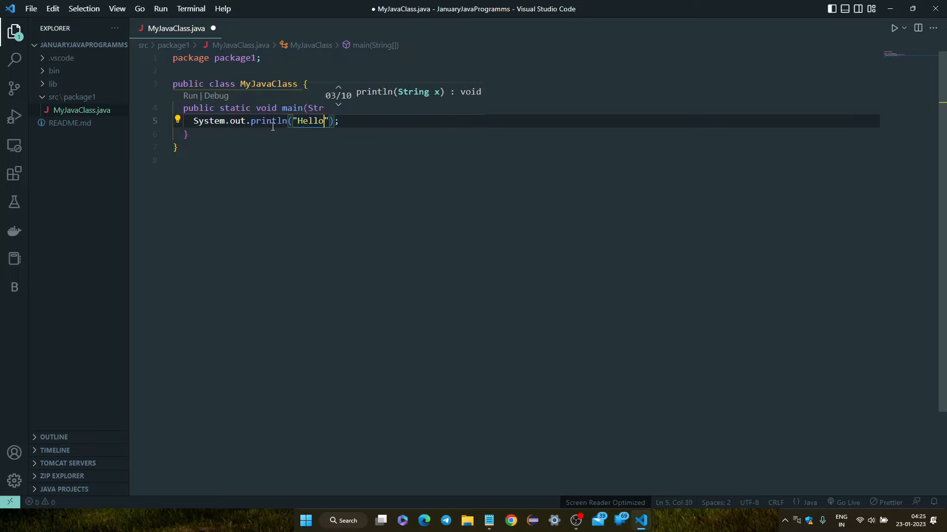
pyautogui.write('o,')
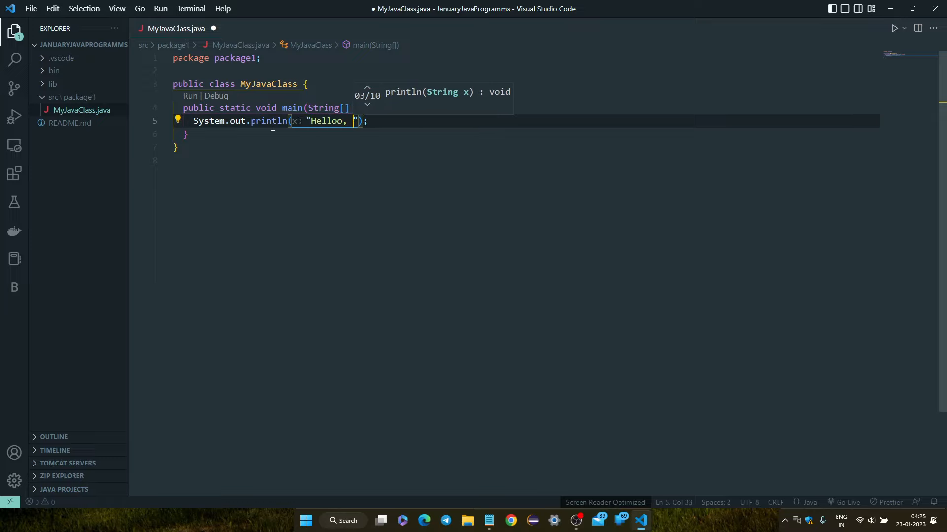
pyautogui.write('Please Sub')
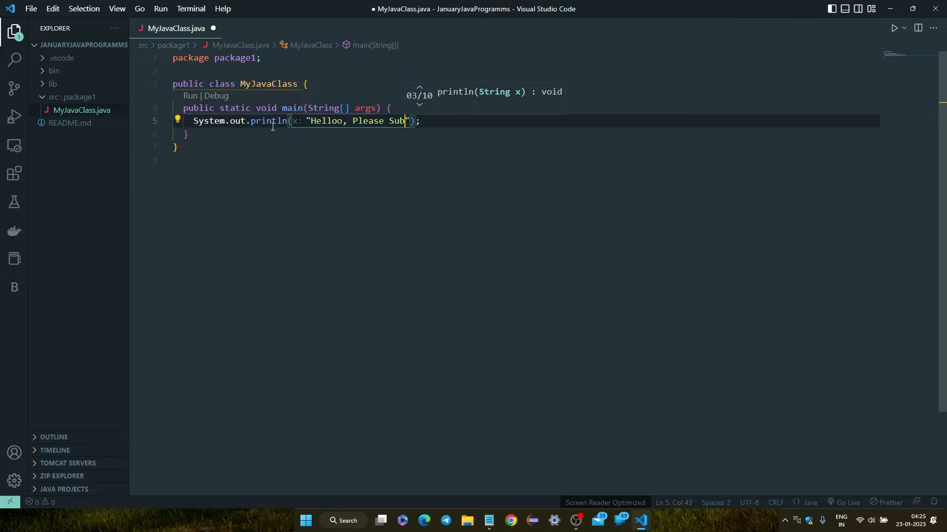
pyautogui.write('scri')
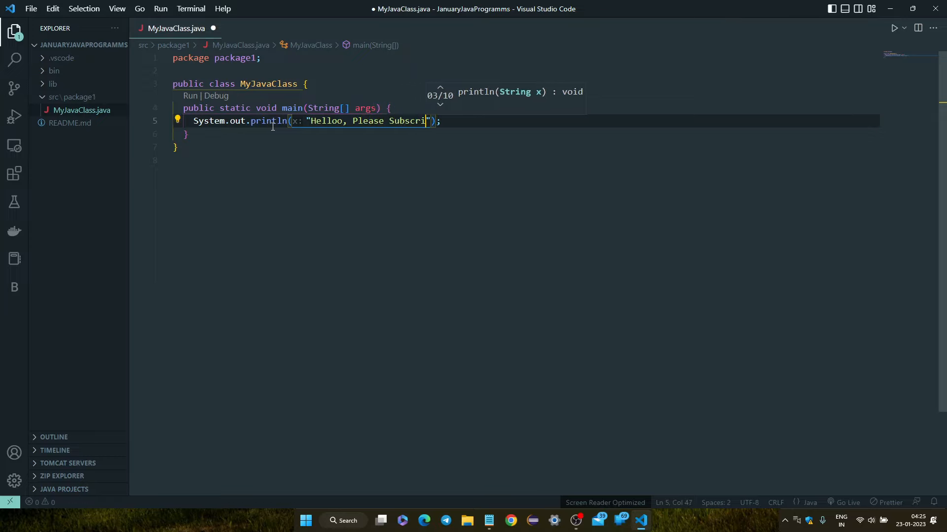
pyautogui.write('be My')
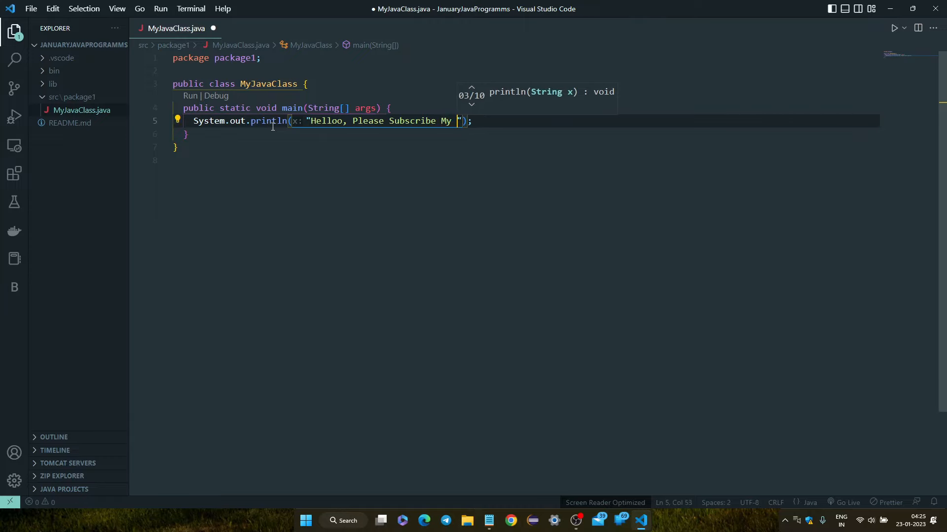
pyautogui.write('Channel')
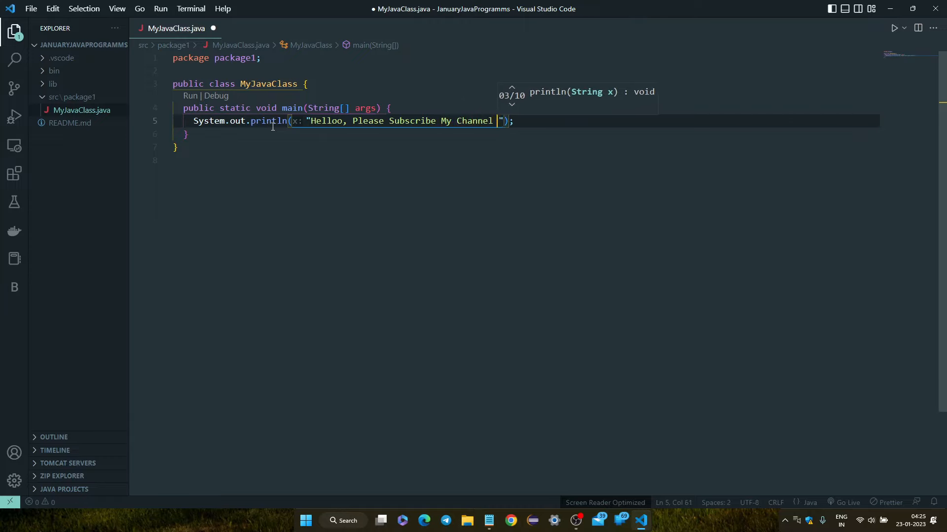
pyautogui.write('A')
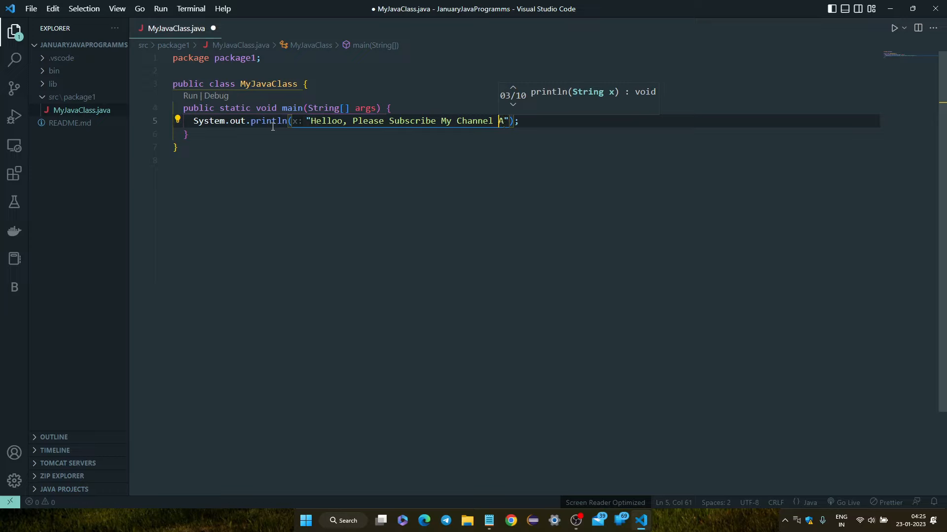
pyautogui.write('And Like')
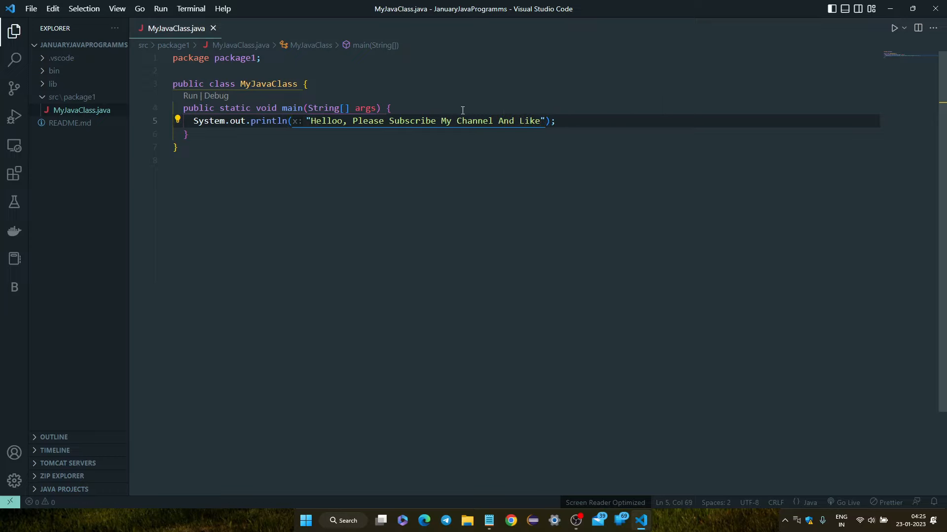
pyautogui.moveTo(332, 60)
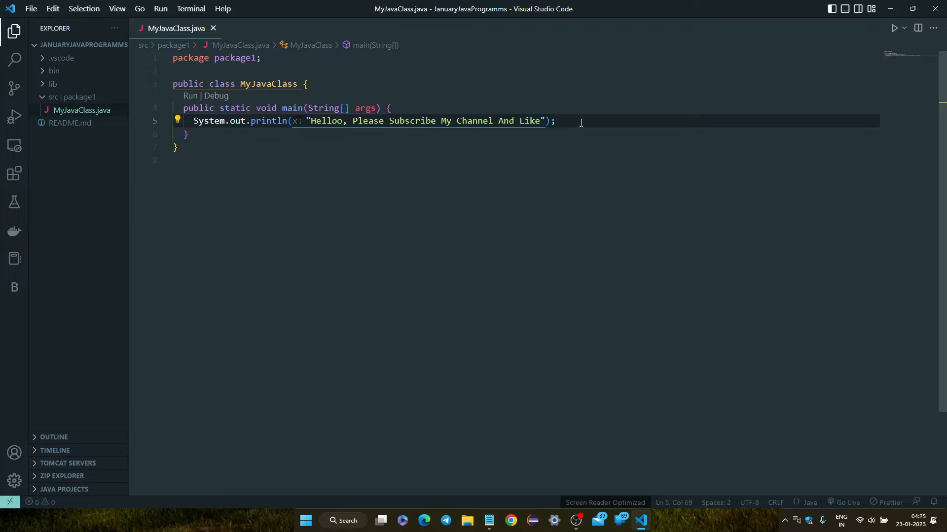
pyautogui.moveTo(695, 123)
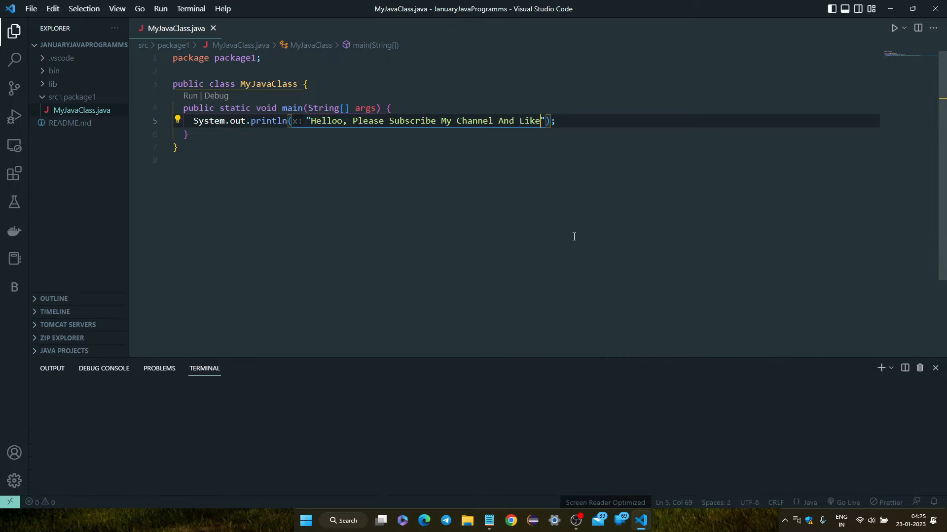
# Run MyJavaClass with Run Code, hitting a main-class-not-found error, and show quick fixes.
pyautogui.click(894, 28)
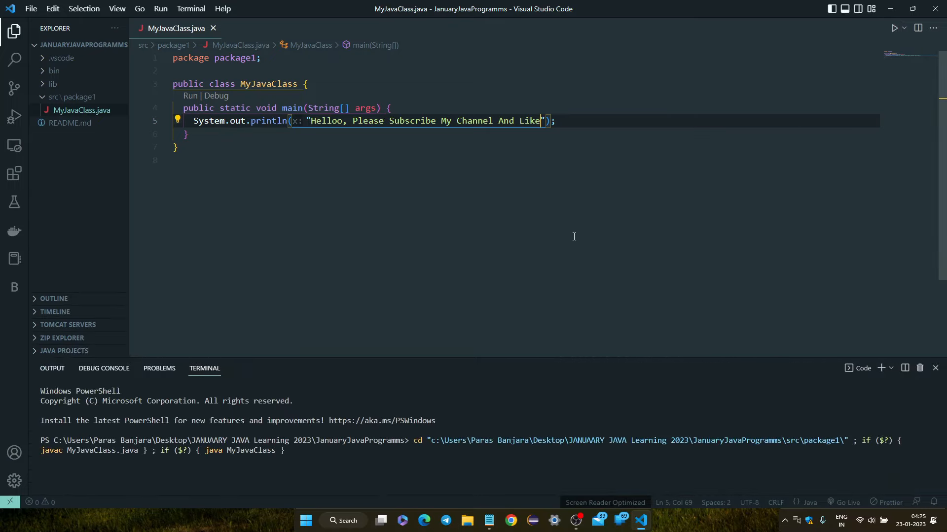
pyautogui.press('Return')
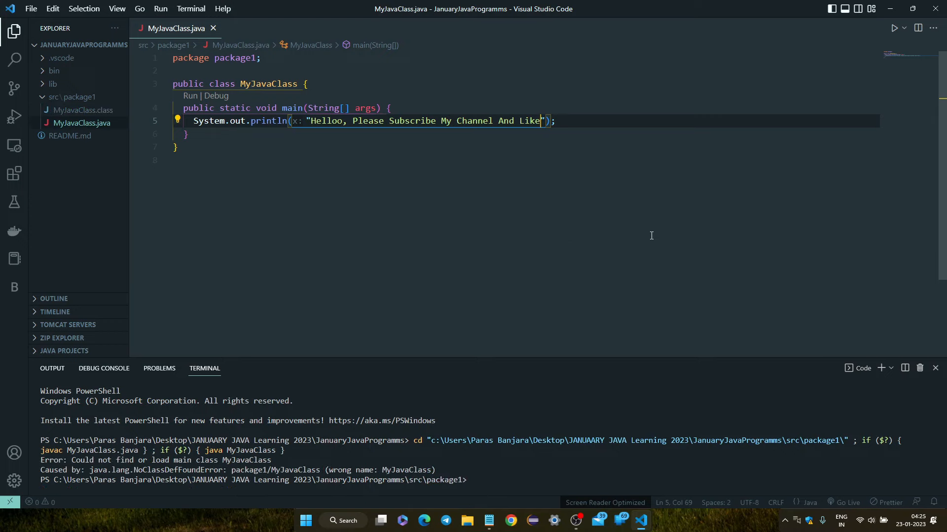
pyautogui.moveTo(216, 220)
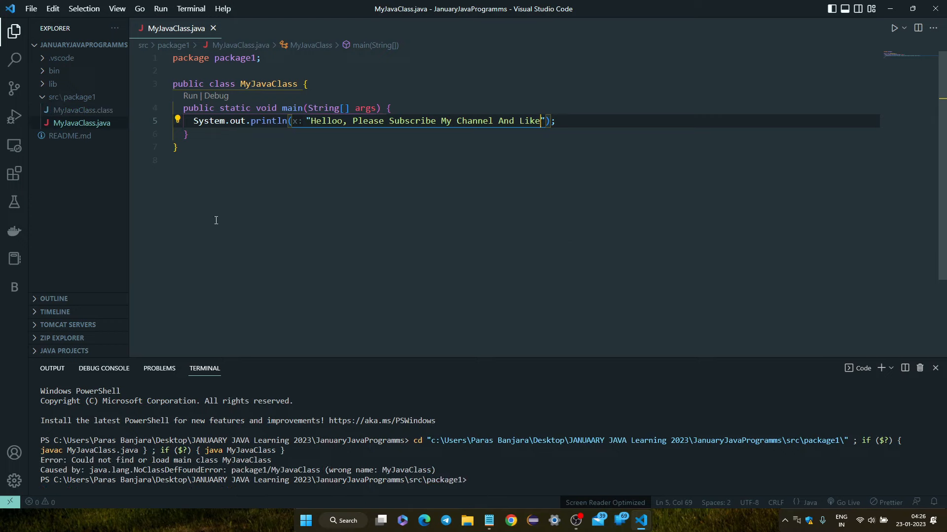
pyautogui.moveTo(674, 282)
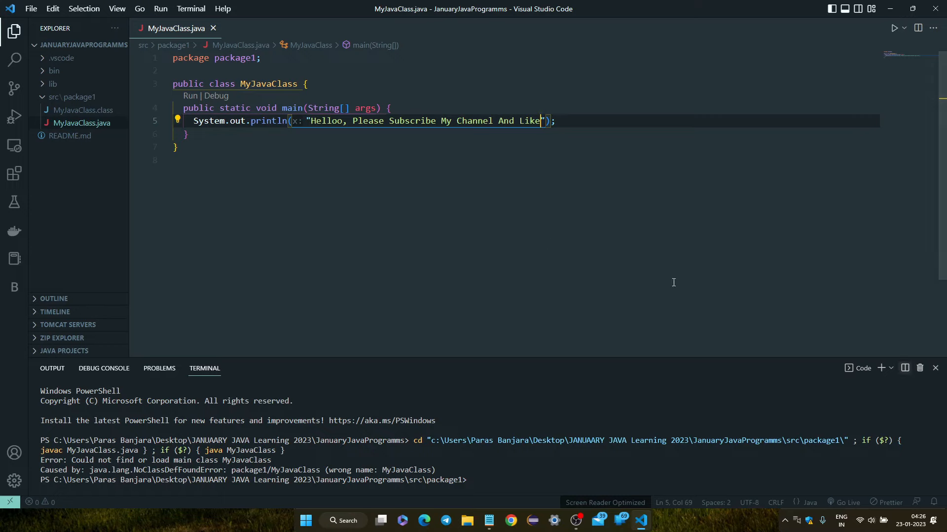
pyautogui.click(178, 118)
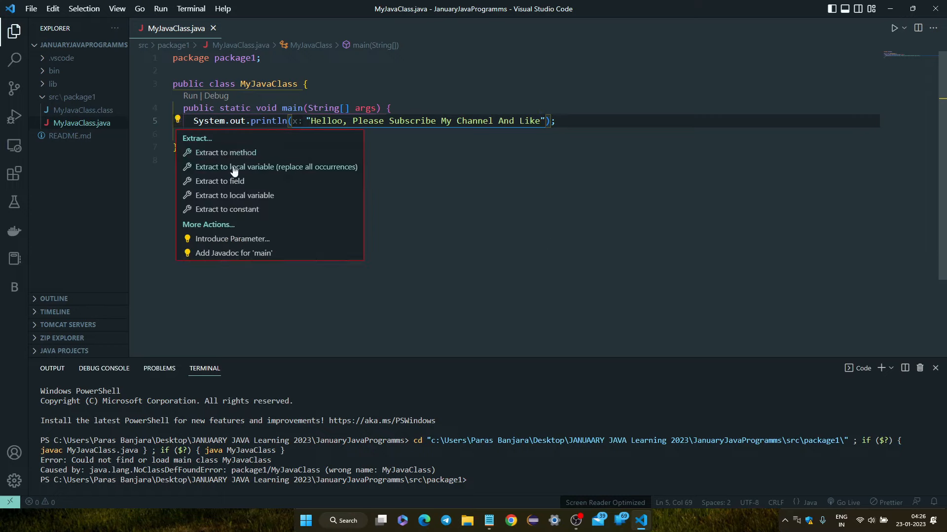
pyautogui.moveTo(219, 233)
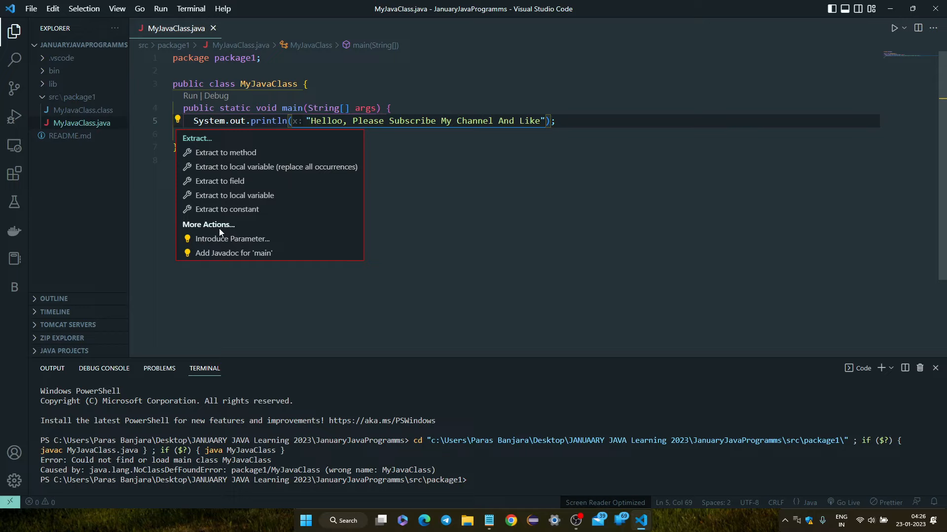
pyautogui.moveTo(211, 155)
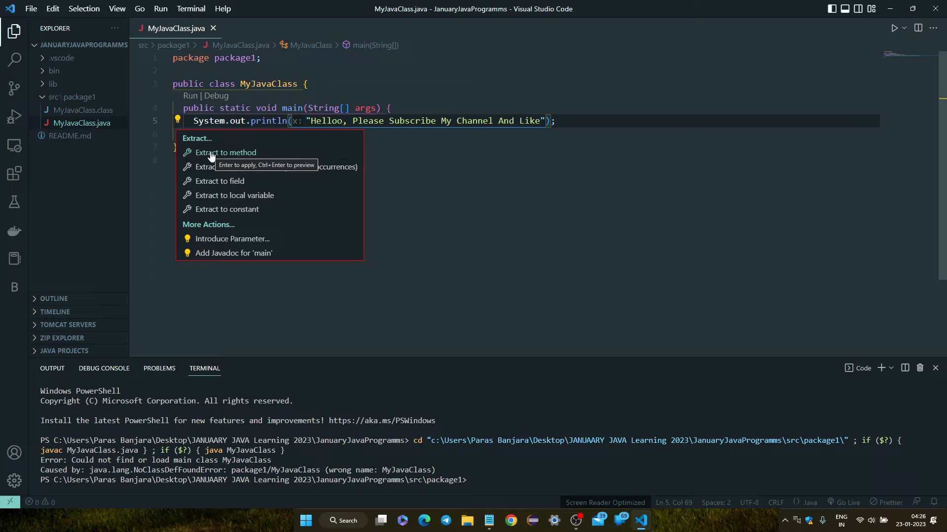
pyautogui.moveTo(220, 200)
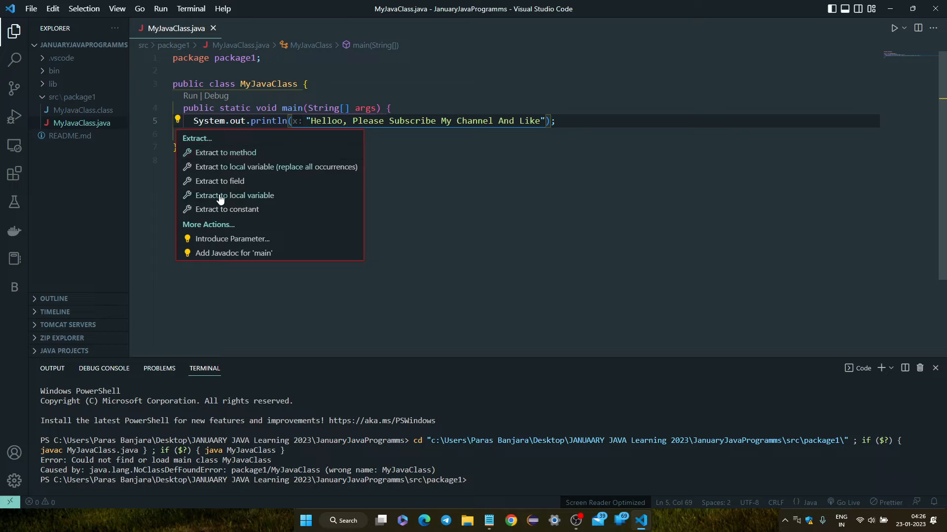
pyautogui.moveTo(230, 209)
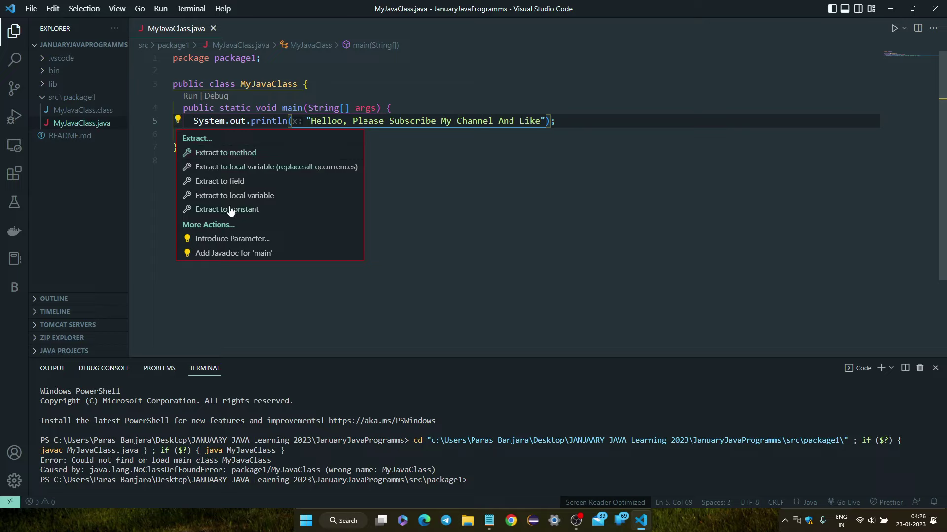
pyautogui.moveTo(208, 224)
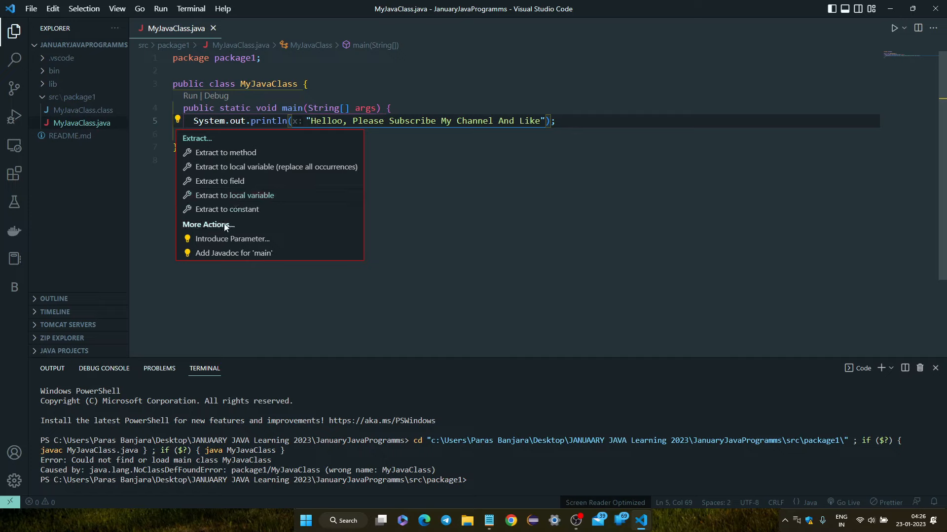
pyautogui.moveTo(198, 140)
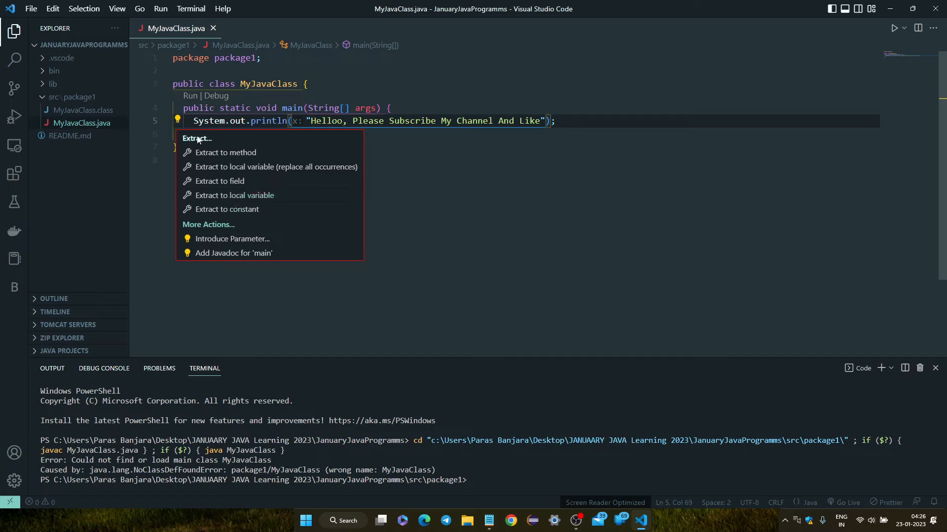
pyautogui.click(225, 152)
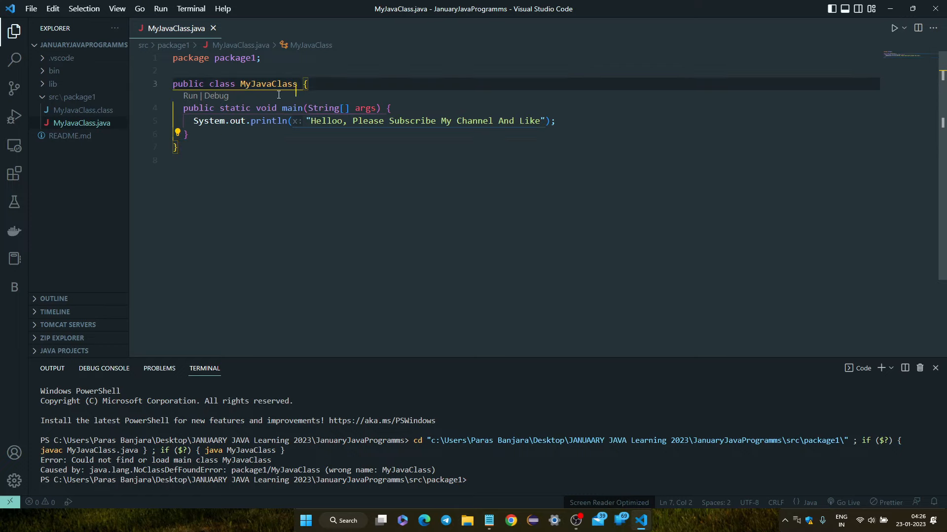
# Run main from the CodeLens so the greeting prints, then return to the Explorer view.
pyautogui.click(12, 116)
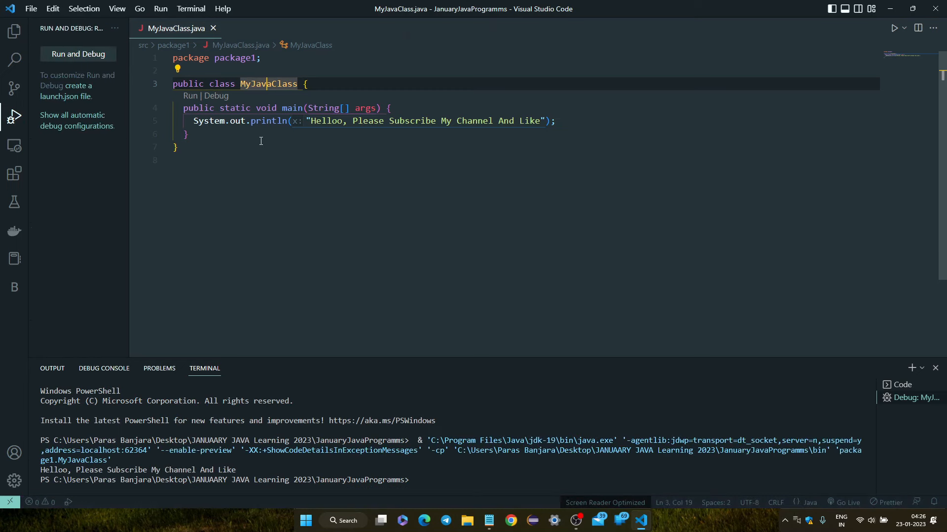
pyautogui.click(187, 134)
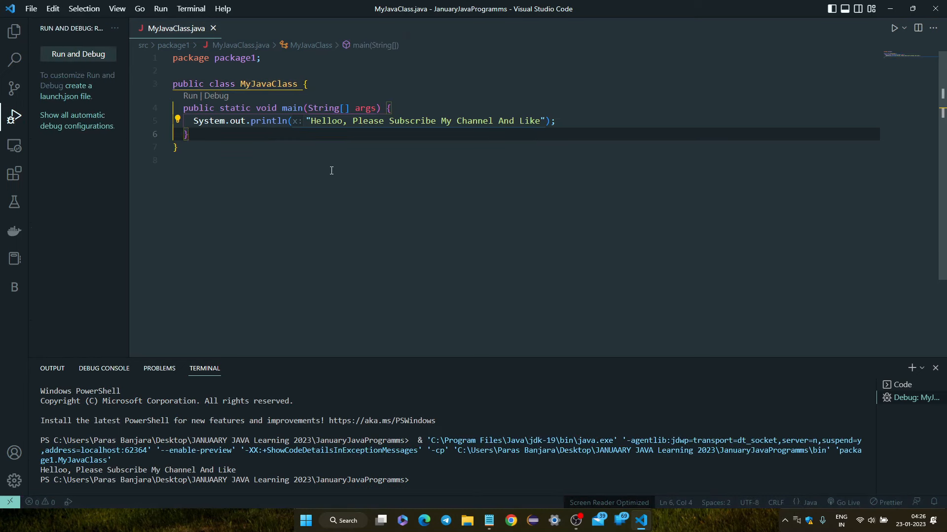
pyautogui.moveTo(309, 464)
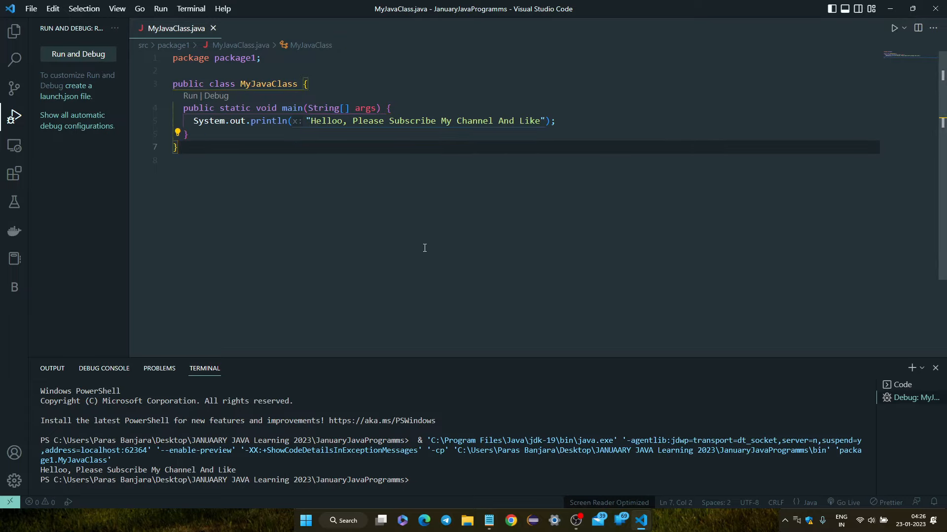
pyautogui.click(13, 31)
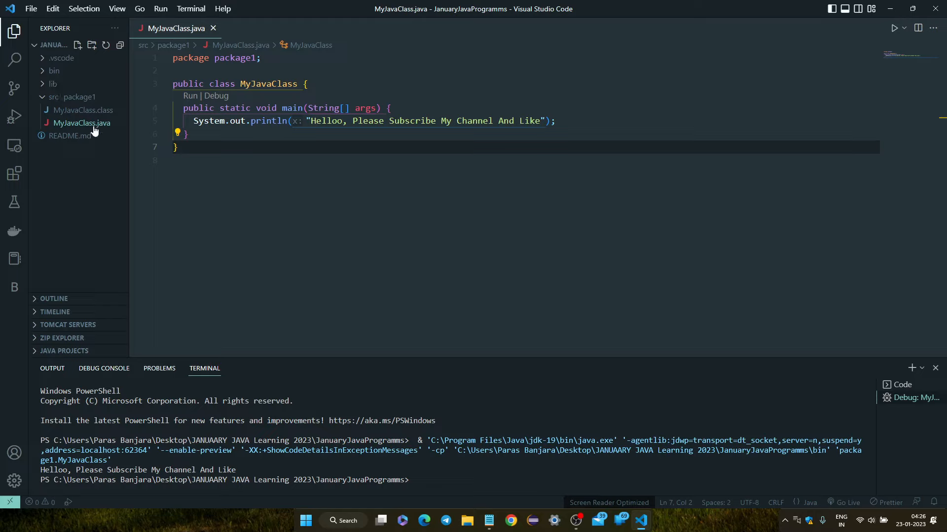
pyautogui.moveTo(98, 149)
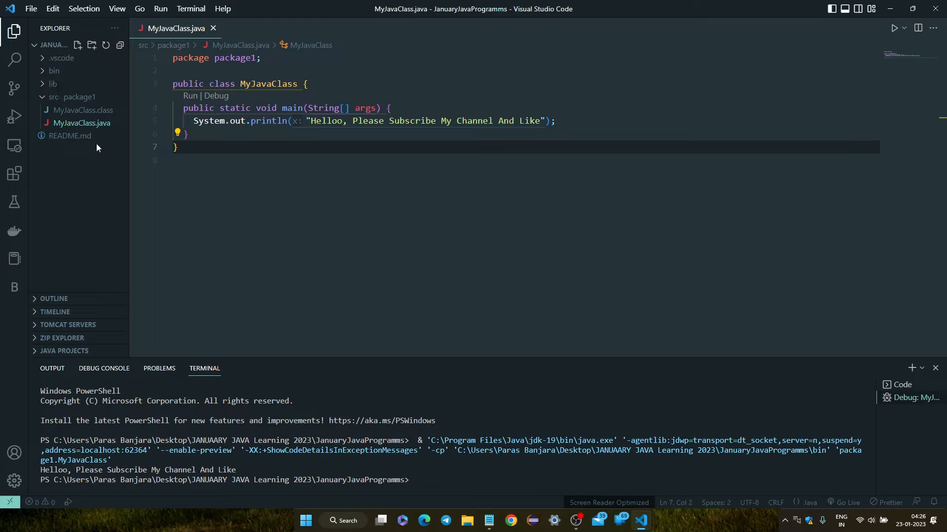
pyautogui.moveTo(104, 175)
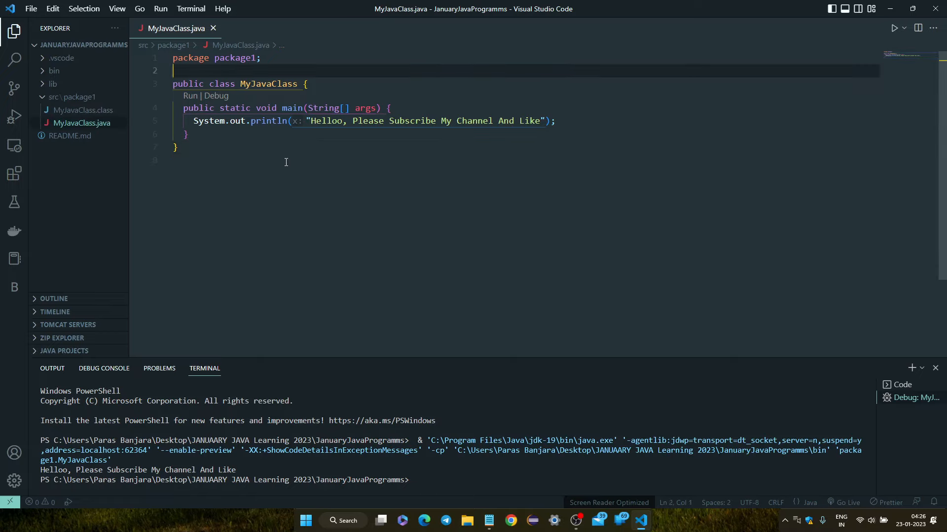
pyautogui.moveTo(555, 173)
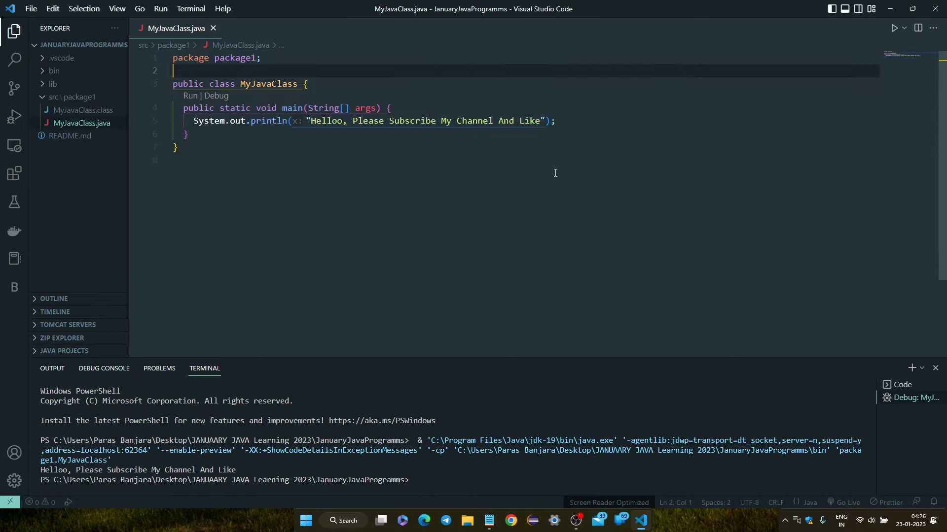